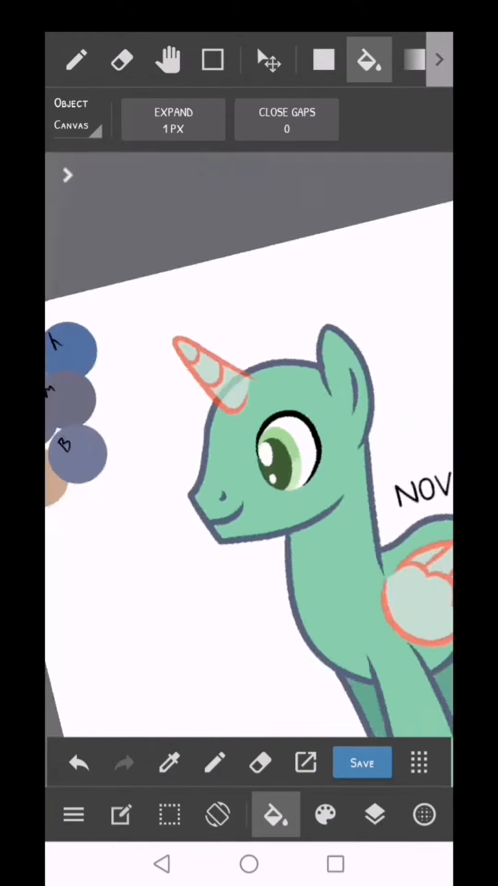
Step: Recolour the pony's body and lineart slate blue with Protect Alpha, then save the drawing
{"action": "left_click", "coordinate": [122, 59]}
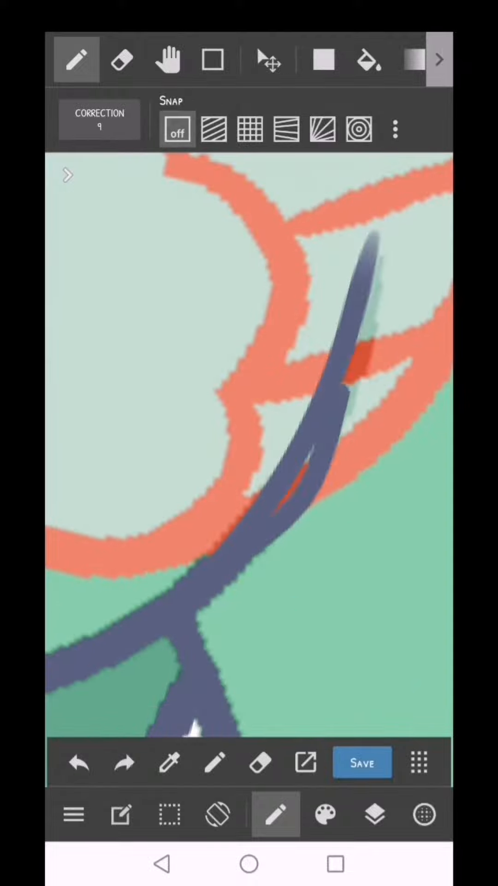
{"action": "left_click", "coordinate": [369, 59]}
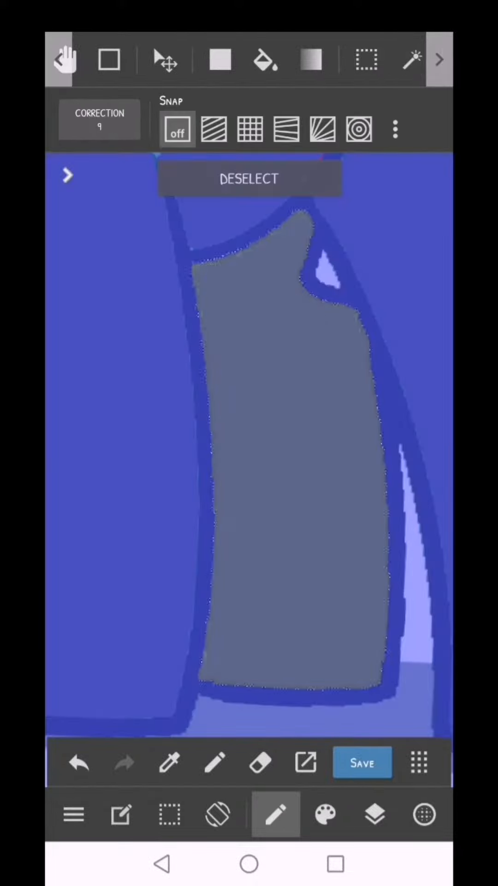
{"action": "left_click", "coordinate": [325, 814]}
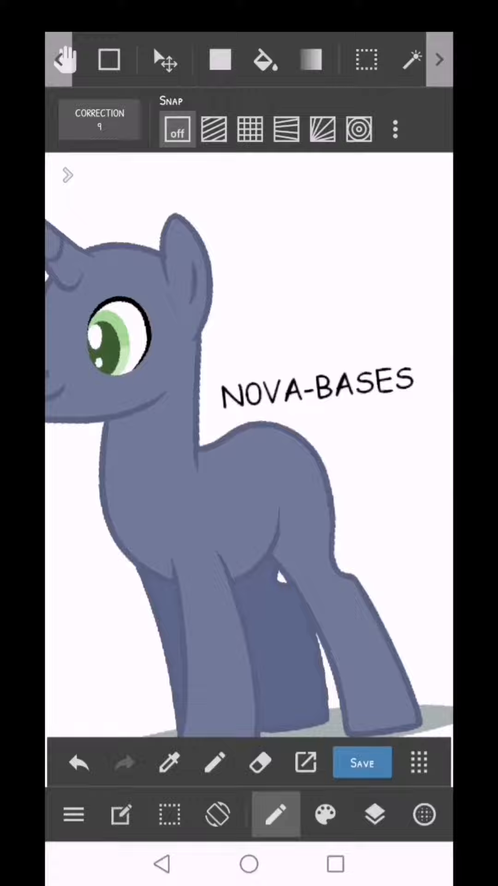
{"action": "left_click", "coordinate": [374, 814]}
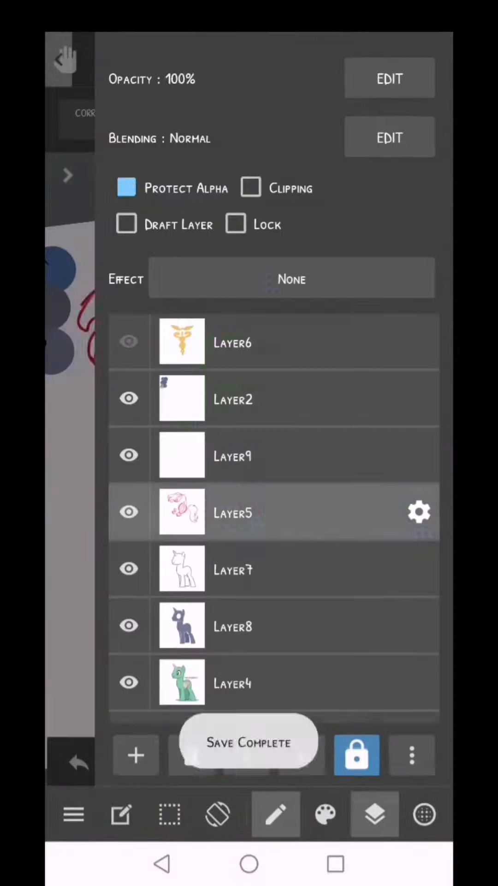
Step: Ink the flowing mane, tail and wrist tufts with bands in dark blue on a new layer
{"action": "left_click", "coordinate": [373, 814]}
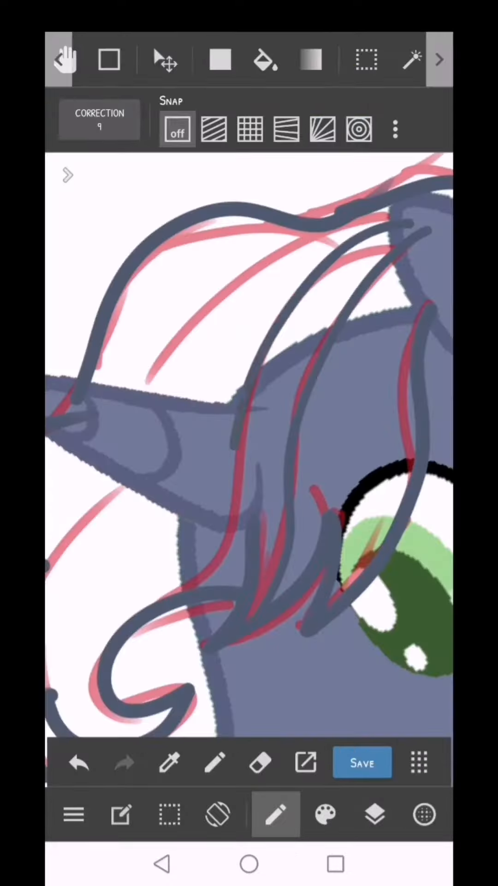
{"action": "left_click", "coordinate": [374, 813]}
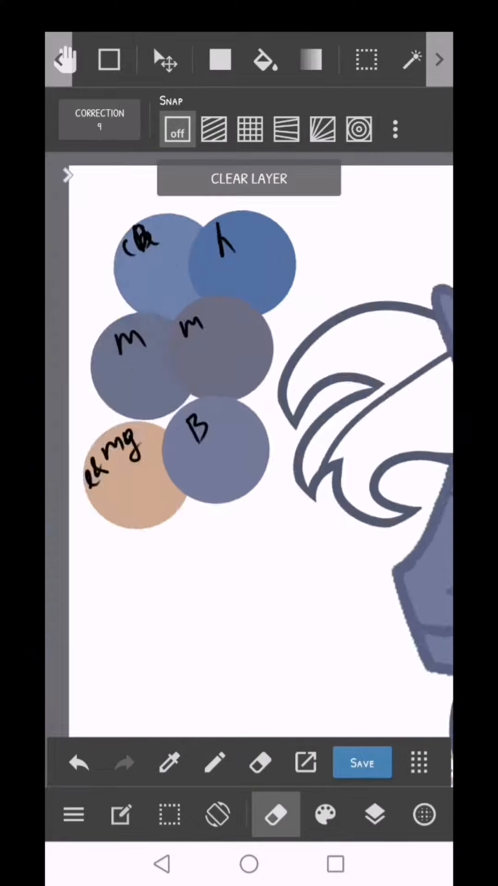
{"action": "left_click", "coordinate": [265, 60]}
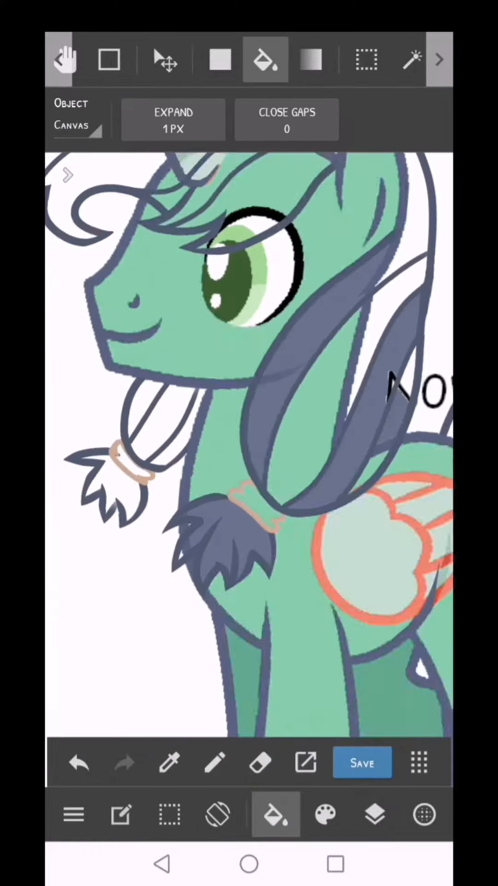
Step: Fill several mane strands with a muted greyish slate-blue
{"action": "left_click", "coordinate": [373, 814]}
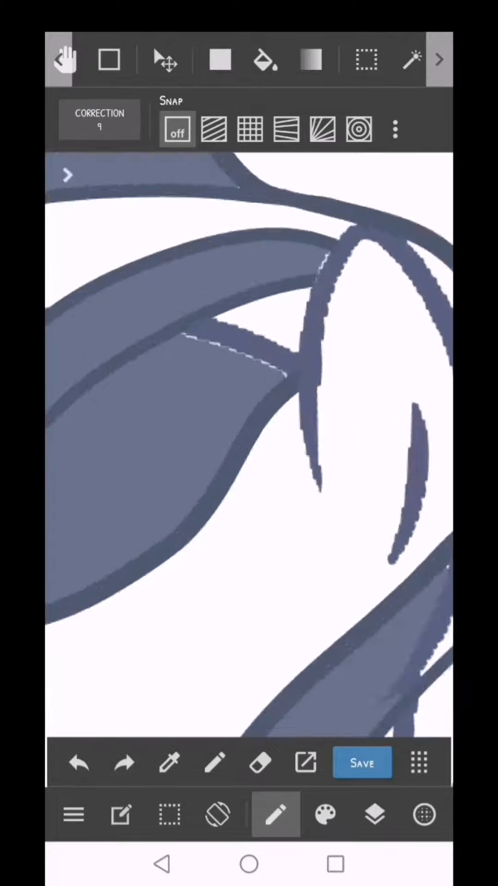
{"action": "scroll", "scroll_direction": "down", "scroll_amount": 3}
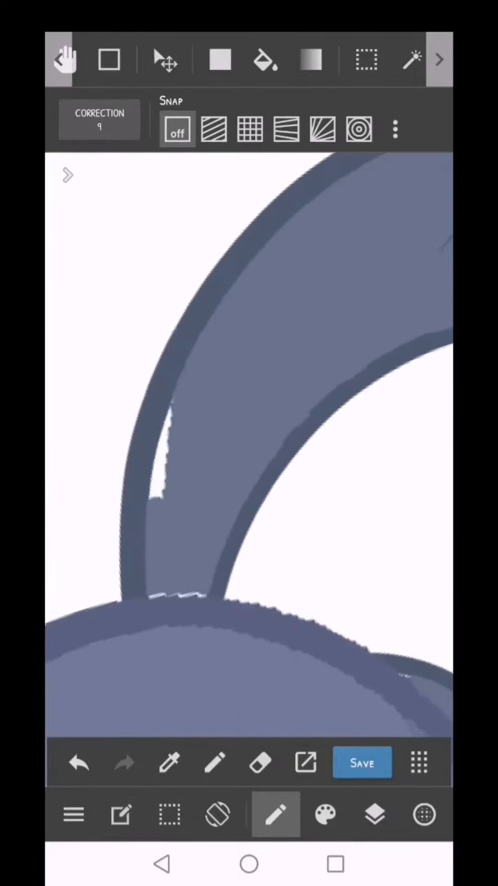
Step: Colour the remaining mane and tail strands with the darker slate swatches
{"action": "left_click", "coordinate": [265, 59]}
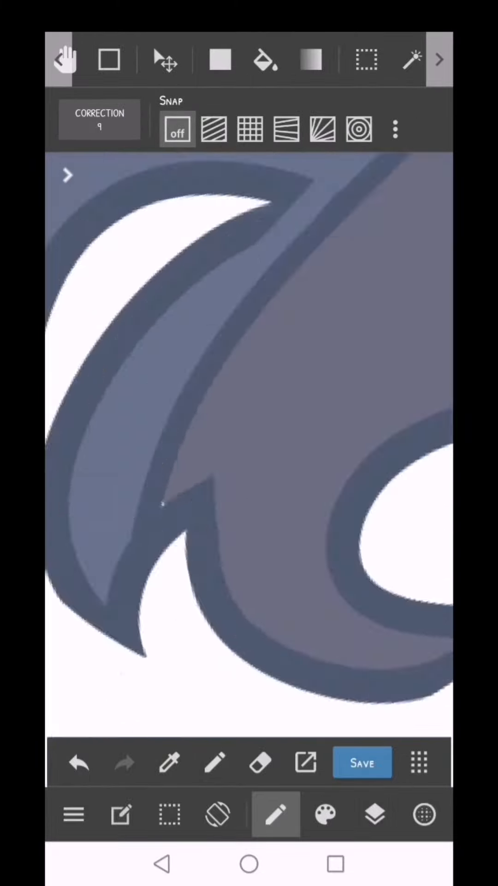
{"action": "left_click", "coordinate": [373, 813]}
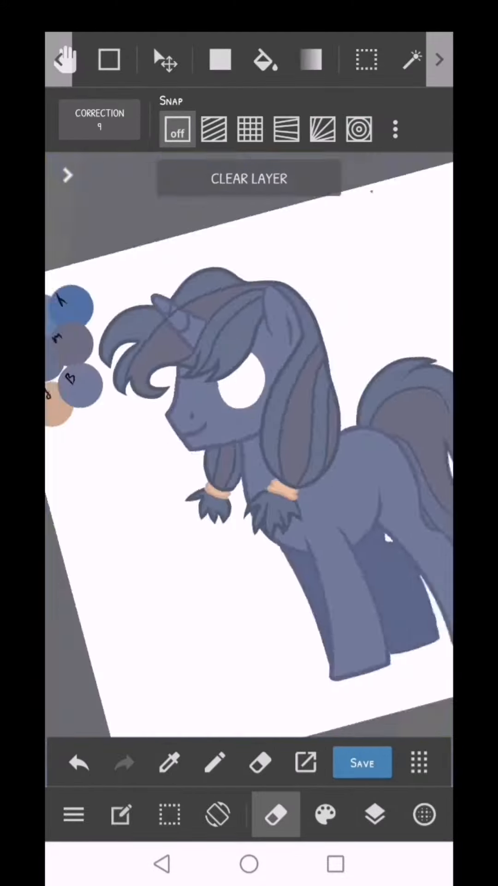
Step: Paint black pupils with an orange iris ring and white ellipse highlights, then save
{"action": "left_click", "coordinate": [323, 814]}
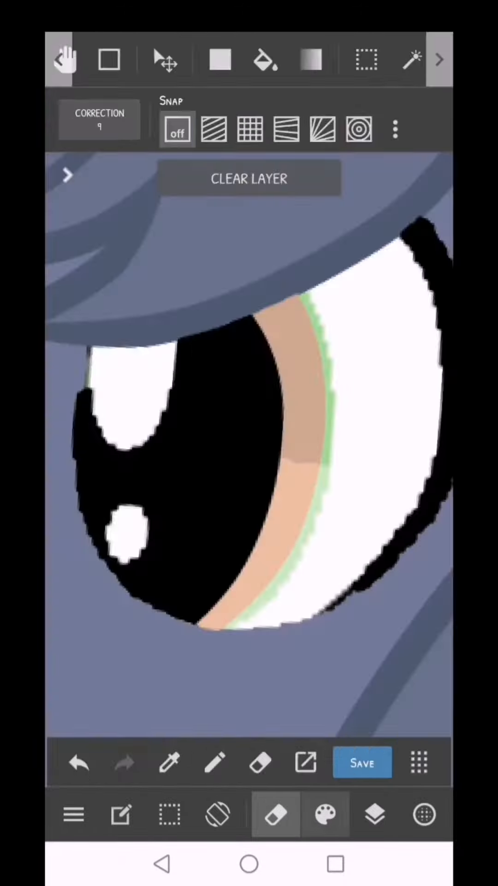
{"action": "left_click", "coordinate": [374, 813]}
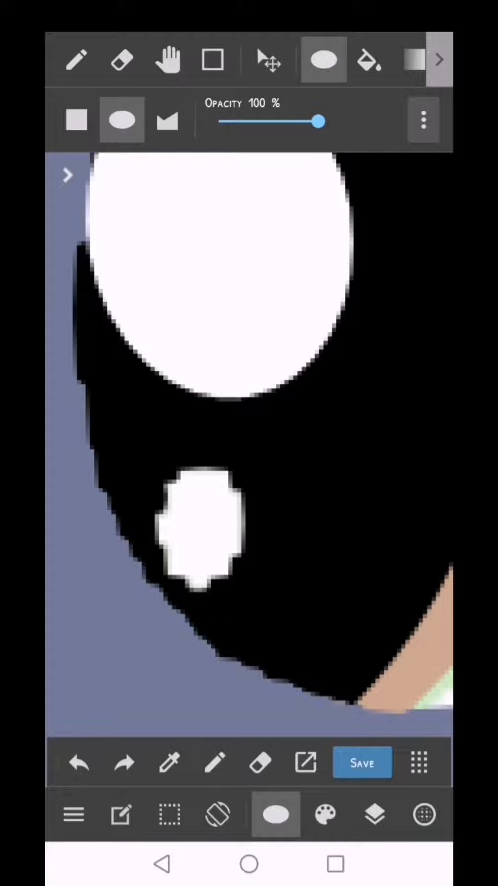
{"action": "left_click", "coordinate": [374, 814]}
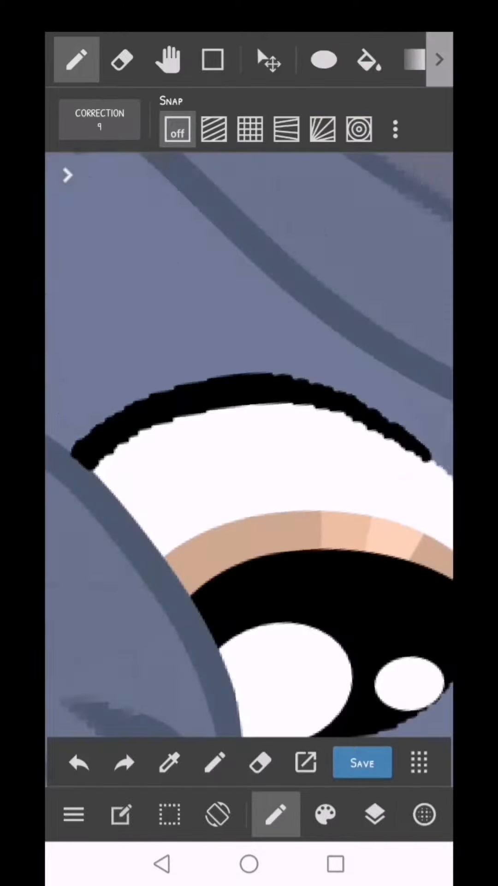
{"action": "left_click", "coordinate": [375, 814]}
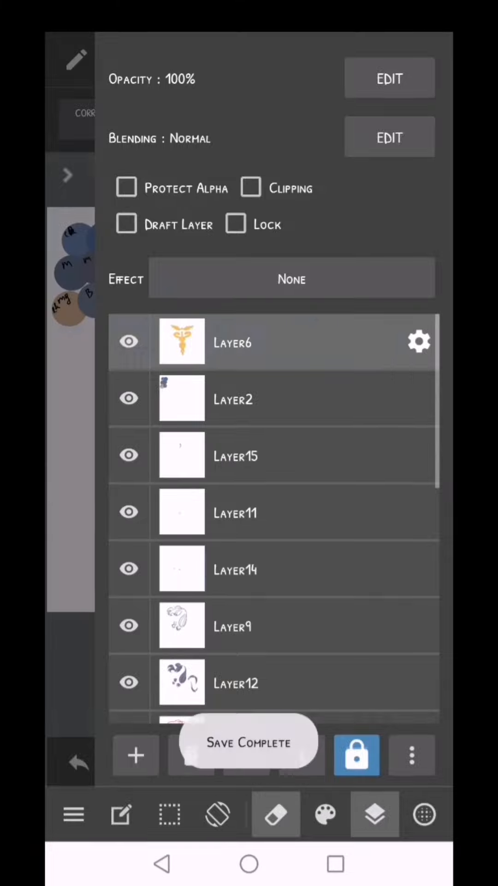